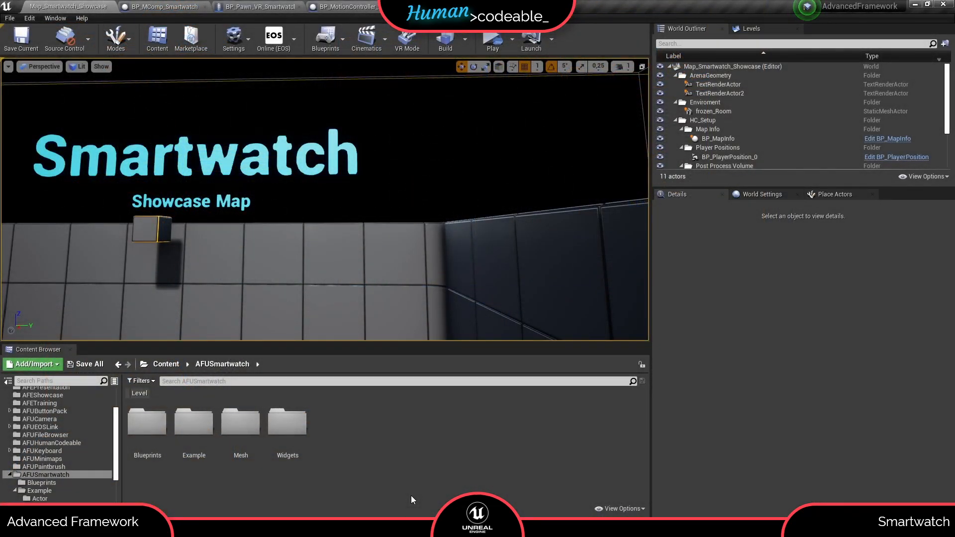
{"action": "mouse_move", "coordinate": [292, 487]}
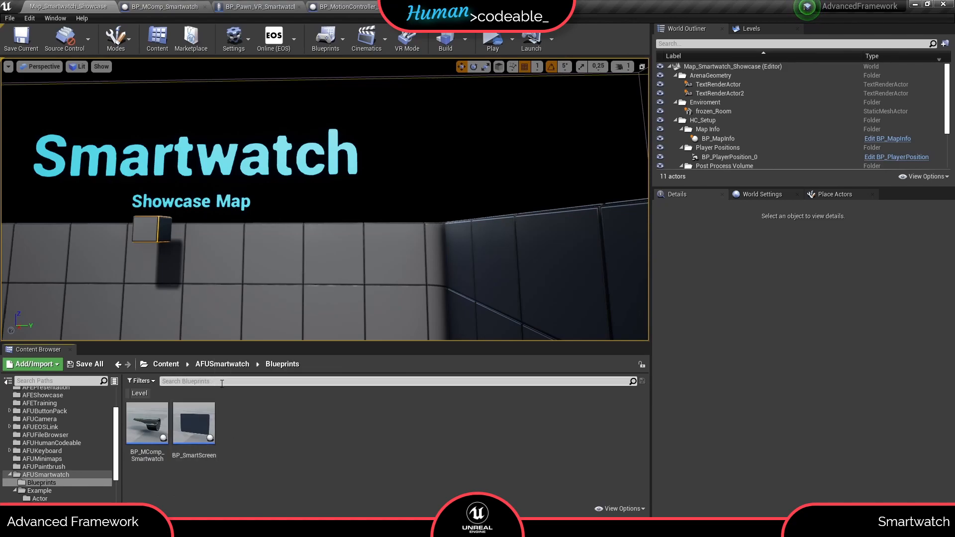
Browse the AFUSmartwatch Widgets and Example folders, then return to its Blueprints folder
{"action": "left_click", "coordinate": [222, 364]}
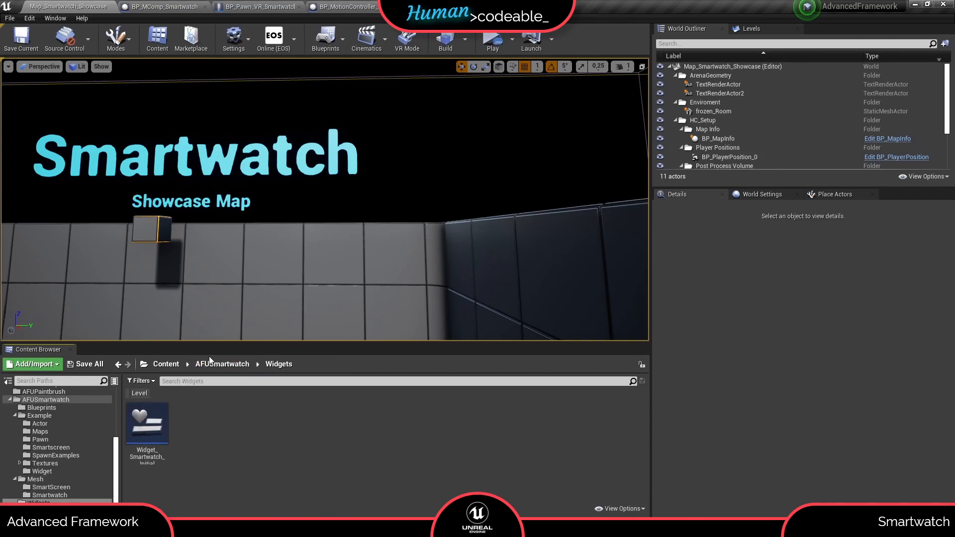
{"action": "left_click", "coordinate": [40, 415]}
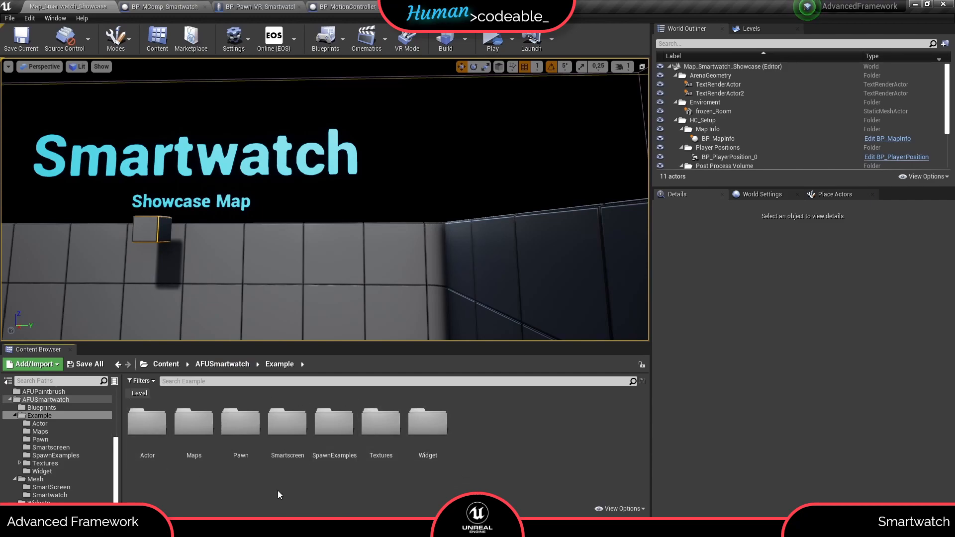
{"action": "left_click", "coordinate": [42, 407]}
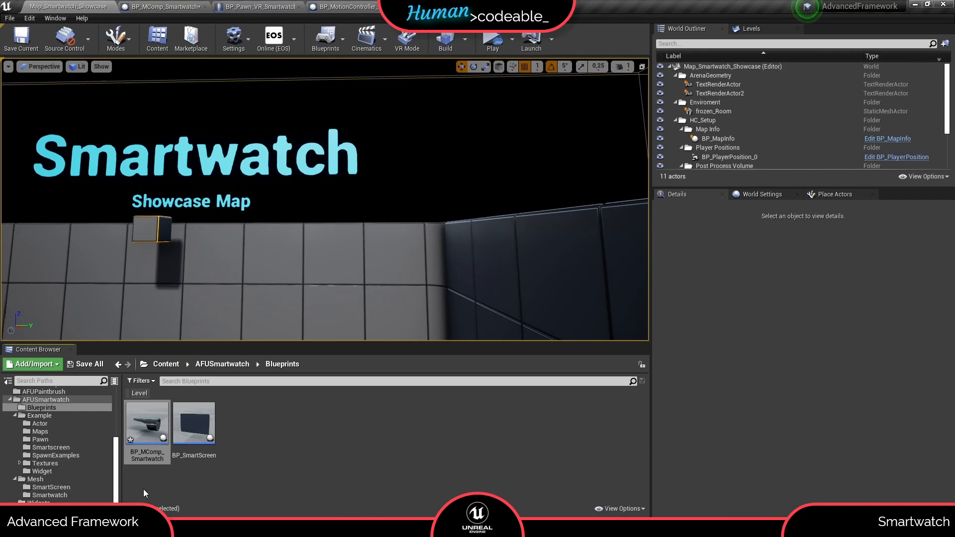
{"action": "mouse_move", "coordinate": [148, 454]}
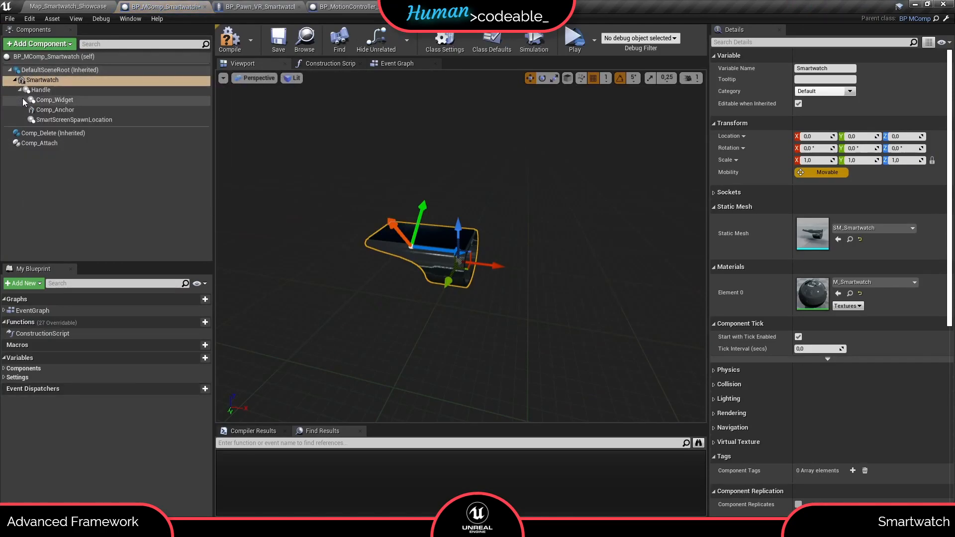
Review Comp_Widget, Comp_Anchor and SmartScreenSpawnLocation in BP_MComp_Smartwatch, then show its Event Graph
{"action": "left_click", "coordinate": [54, 100]}
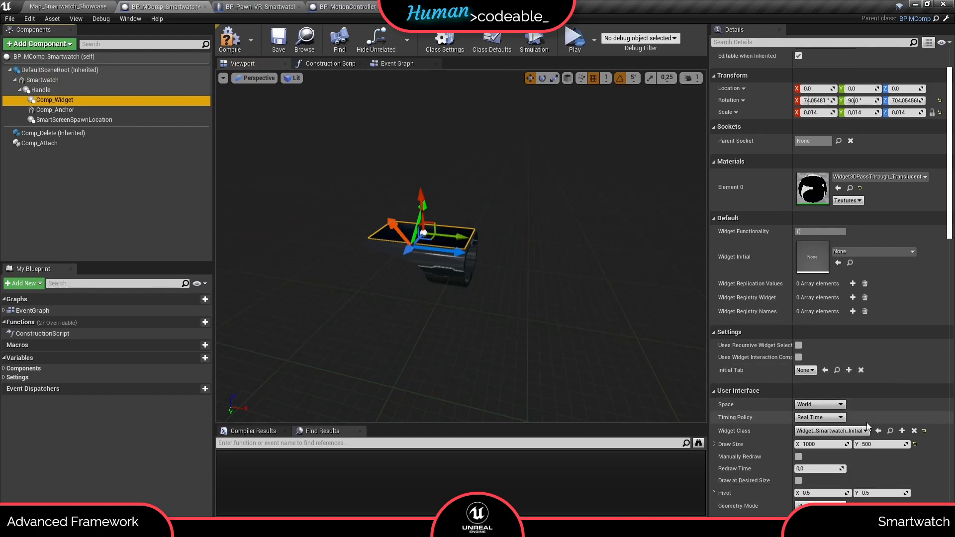
{"action": "mouse_move", "coordinate": [825, 370]}
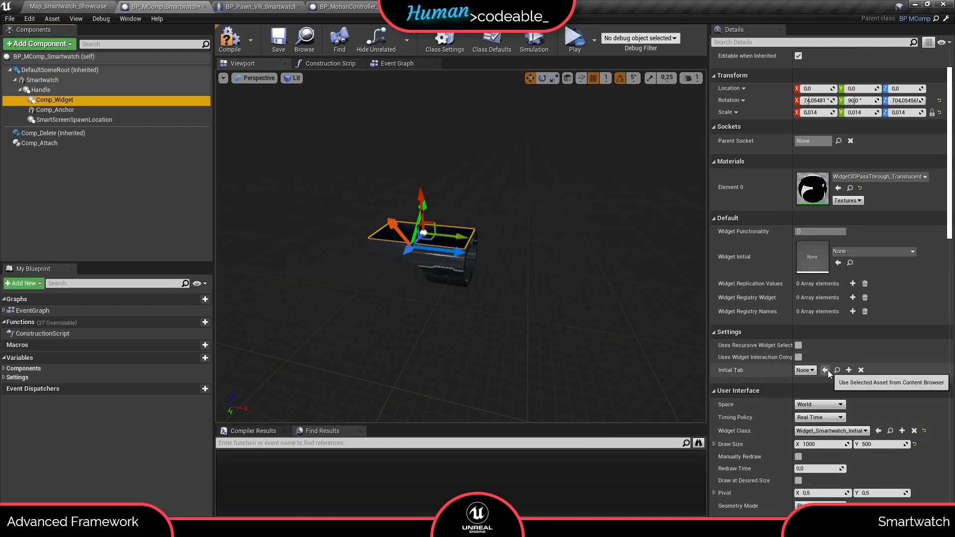
{"action": "left_click", "coordinate": [55, 109]}
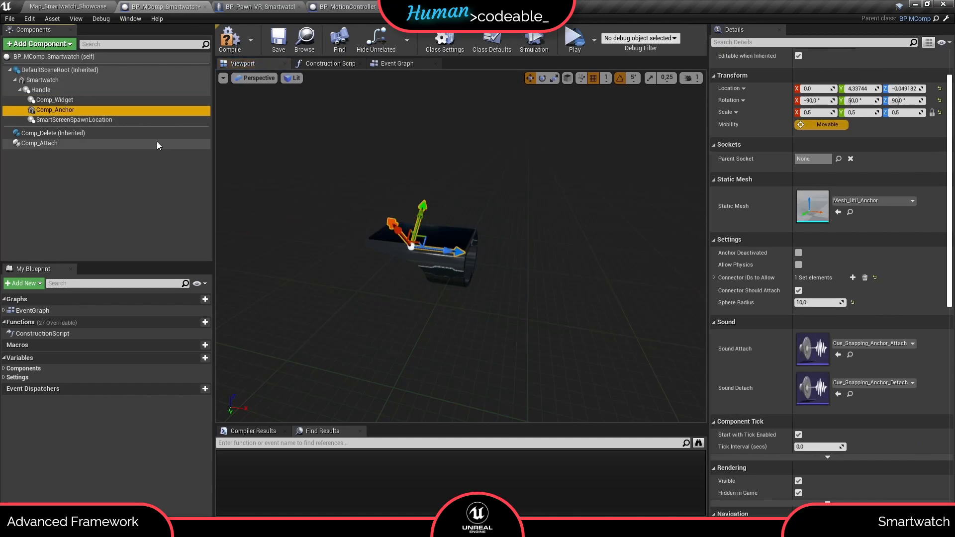
{"action": "left_click", "coordinate": [74, 119]}
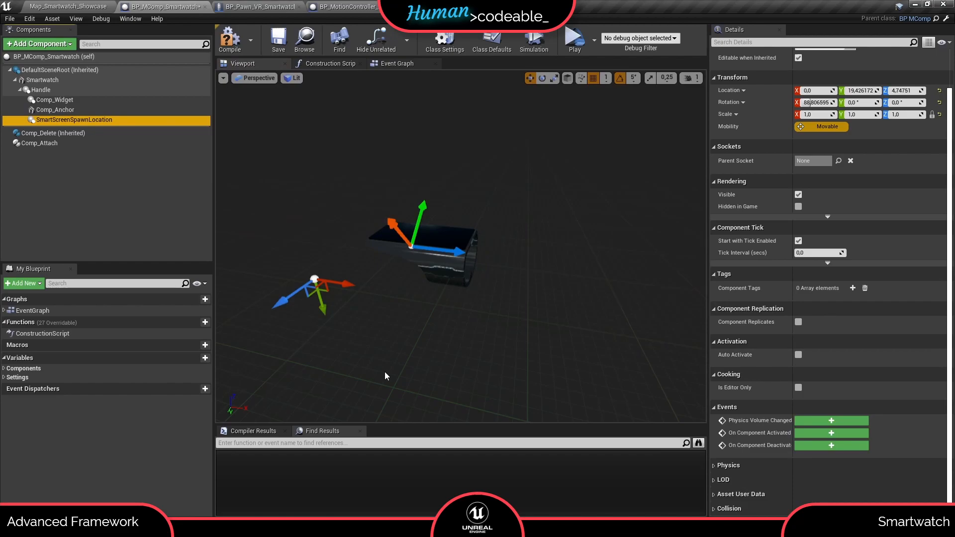
{"action": "left_click", "coordinate": [396, 64]}
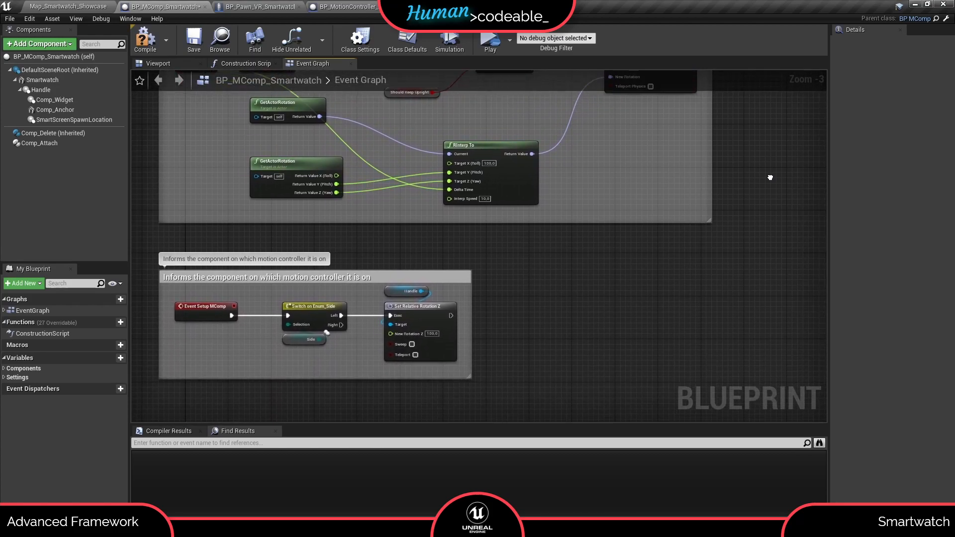
Skim the smart-screen spawning nodes in the Event Graph and return to the level editor
{"action": "scroll", "scroll_direction": "down", "scroll_amount": 3}
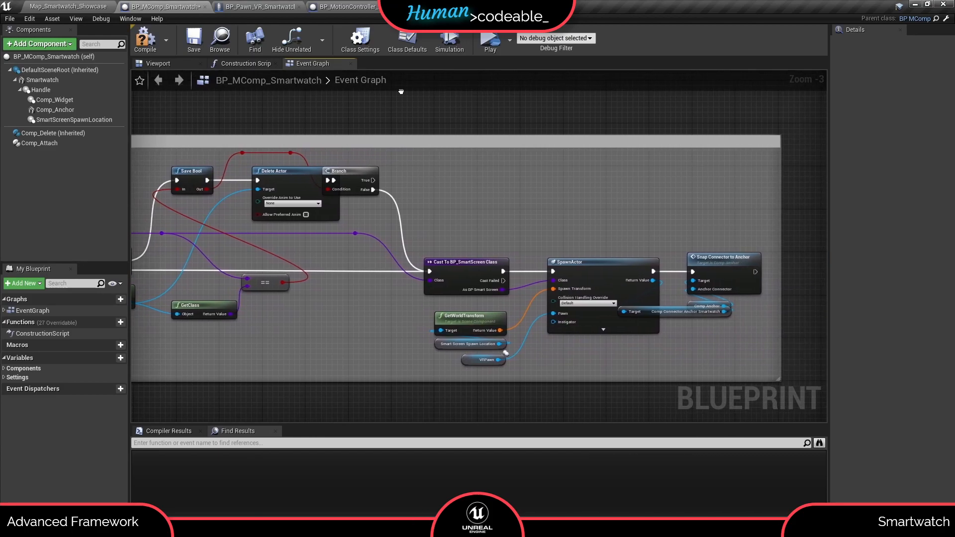
{"action": "left_click", "coordinate": [50, 8]}
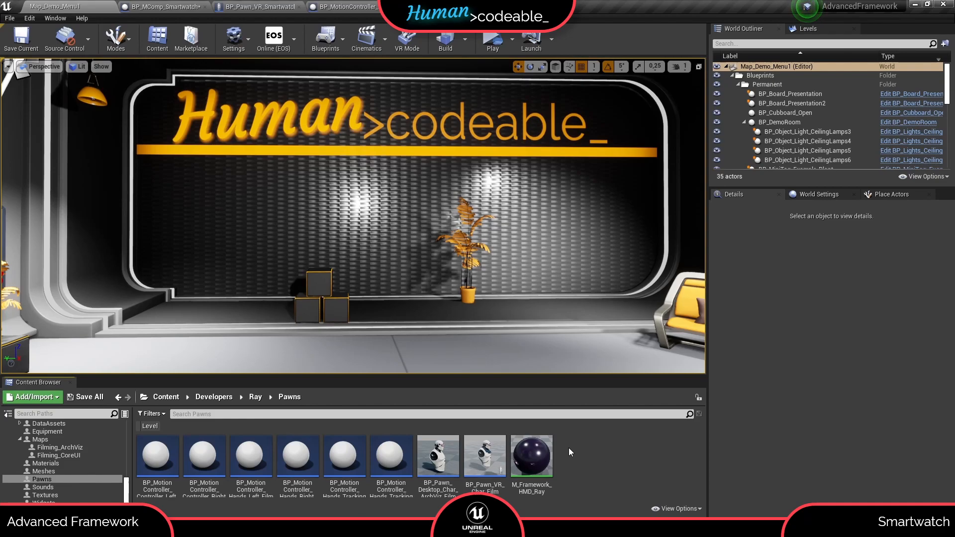
{"action": "mouse_move", "coordinate": [592, 447]}
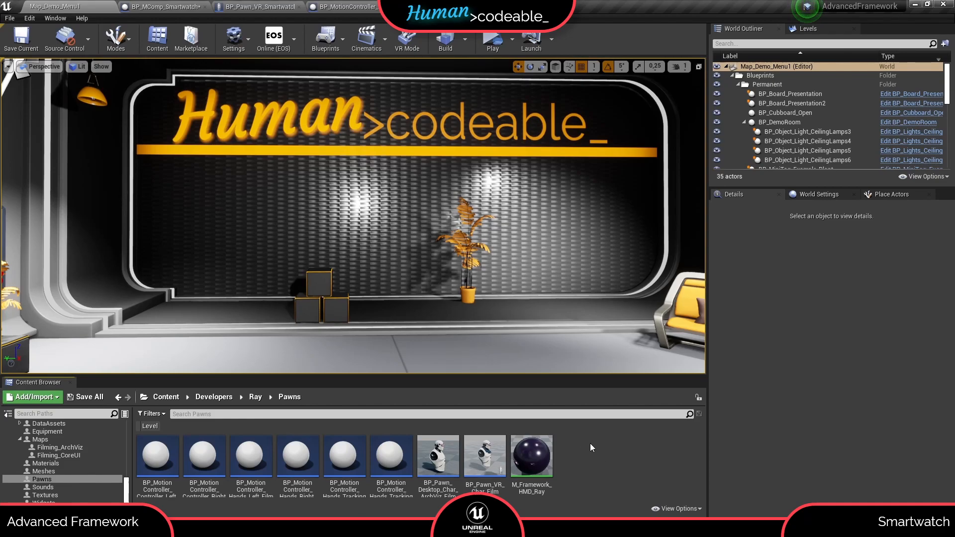
Create a new Blueprint Class in Pawns with BP_MComp_Smartwatch as its parent
{"action": "left_click", "coordinate": [30, 397]}
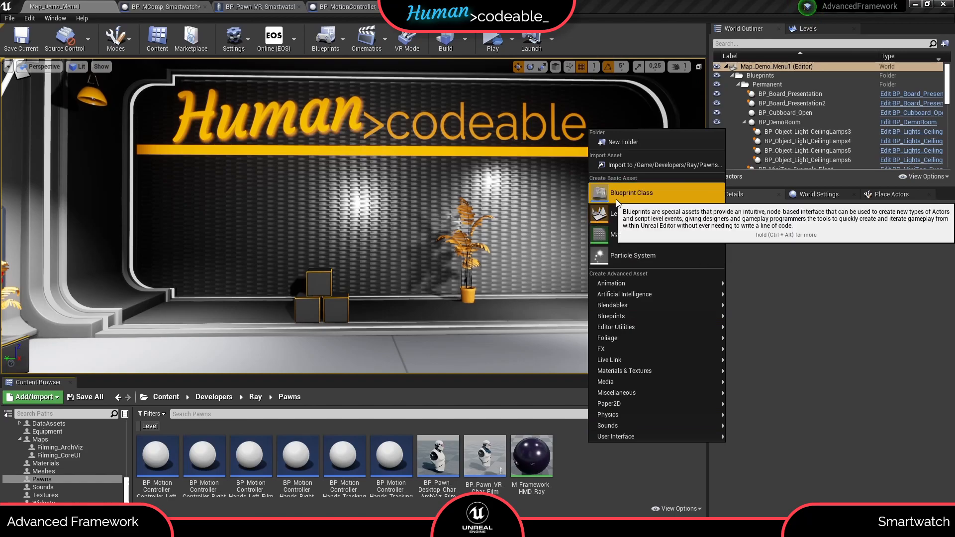
{"action": "left_click", "coordinate": [632, 193]}
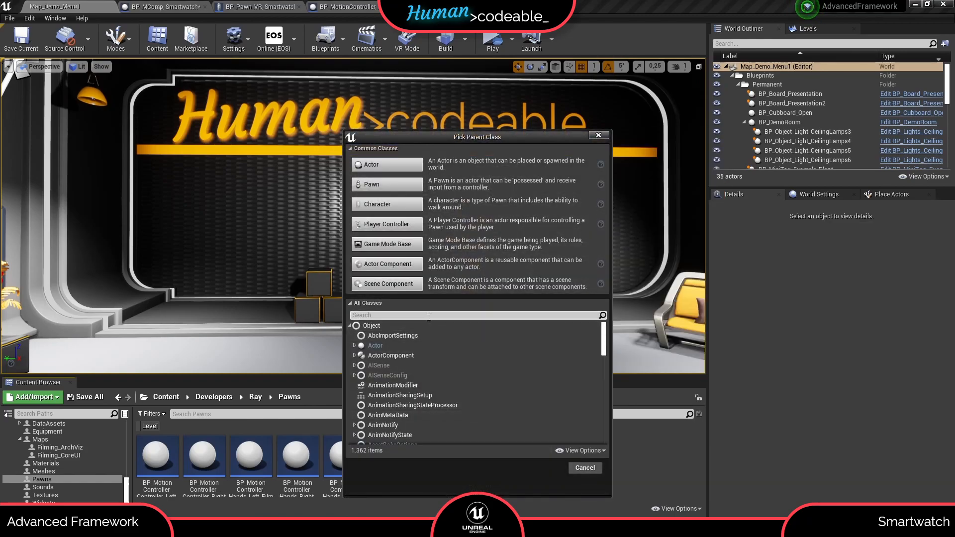
{"action": "type", "text": "smart"}
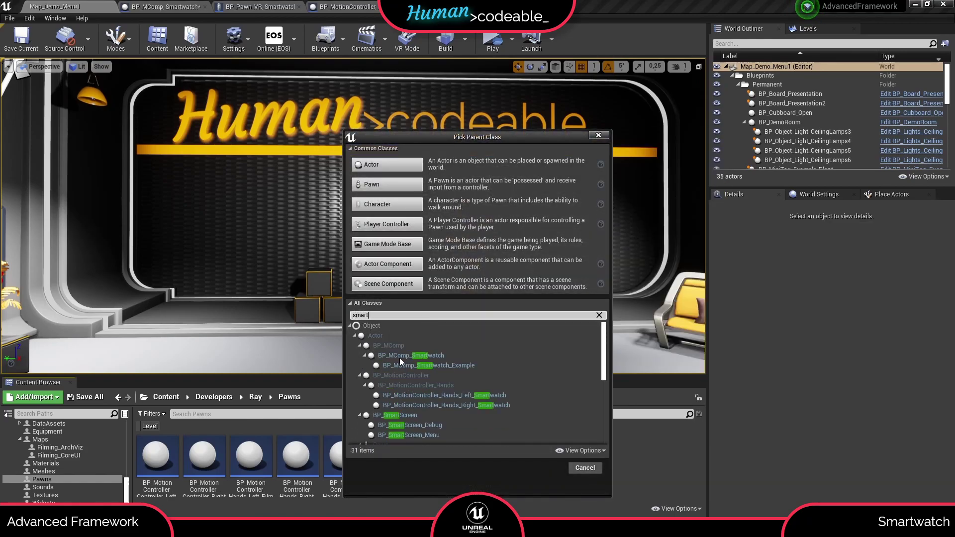
{"action": "left_click", "coordinate": [409, 355]}
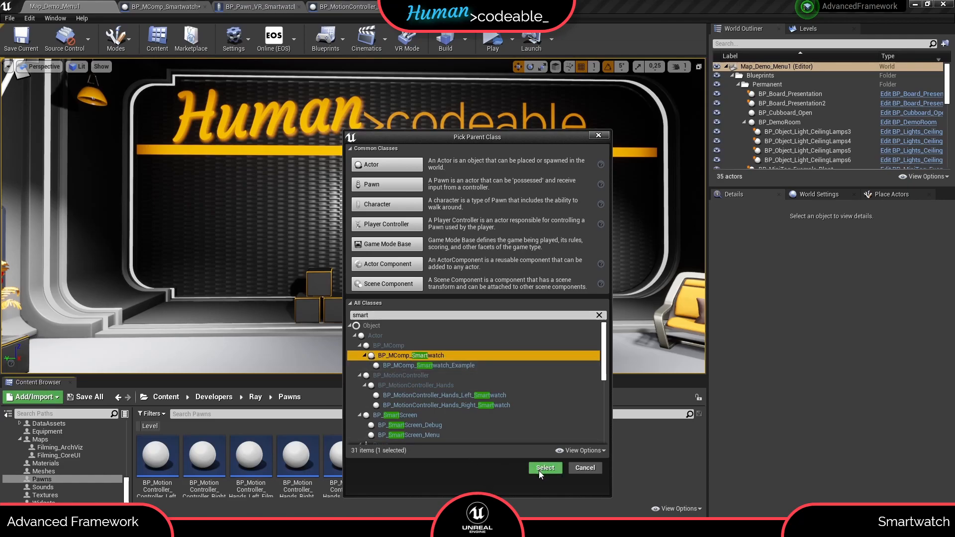
{"action": "left_click", "coordinate": [545, 468]}
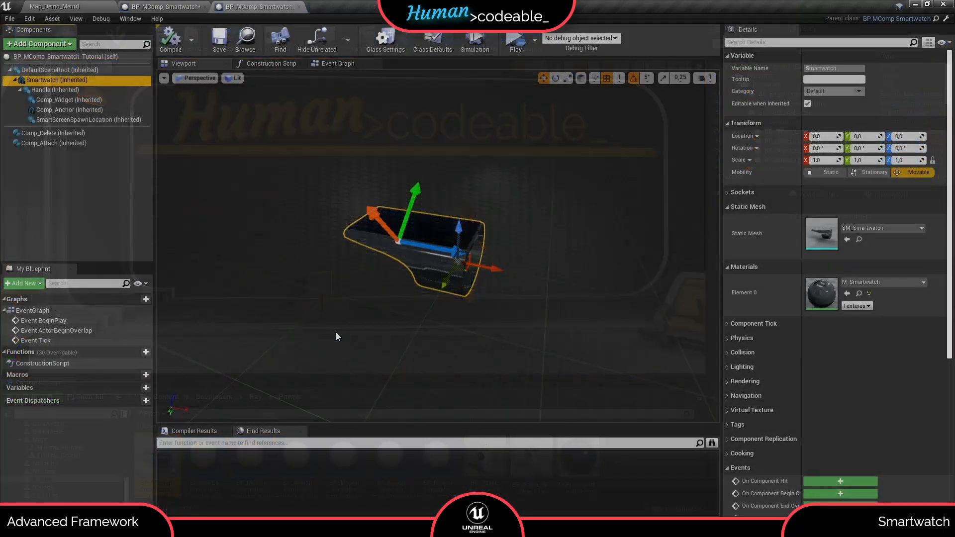
{"action": "mouse_move", "coordinate": [68, 100]}
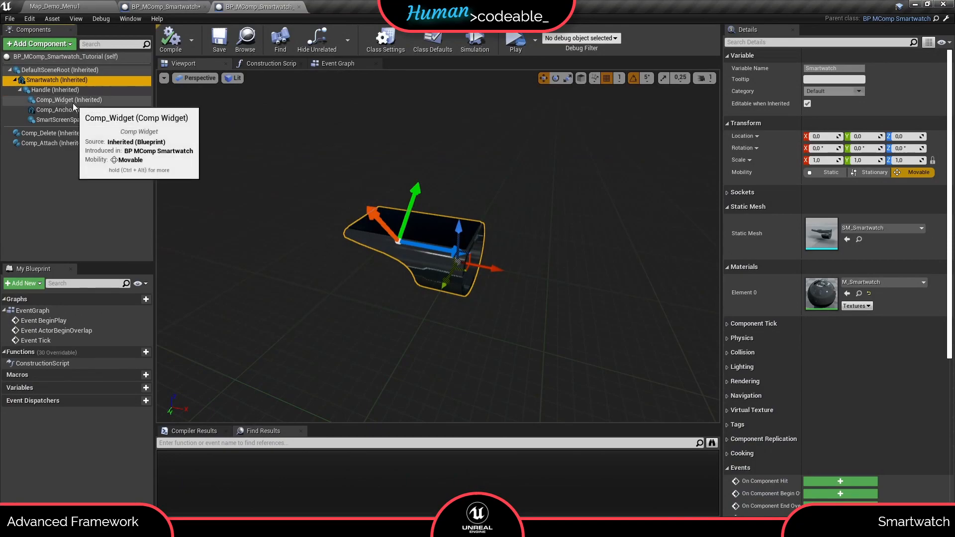
Set Comp_Widget's Initial Tab to Widget_Smartwatch_Main and add its Widget Functionality event
{"action": "left_click", "coordinate": [68, 99]}
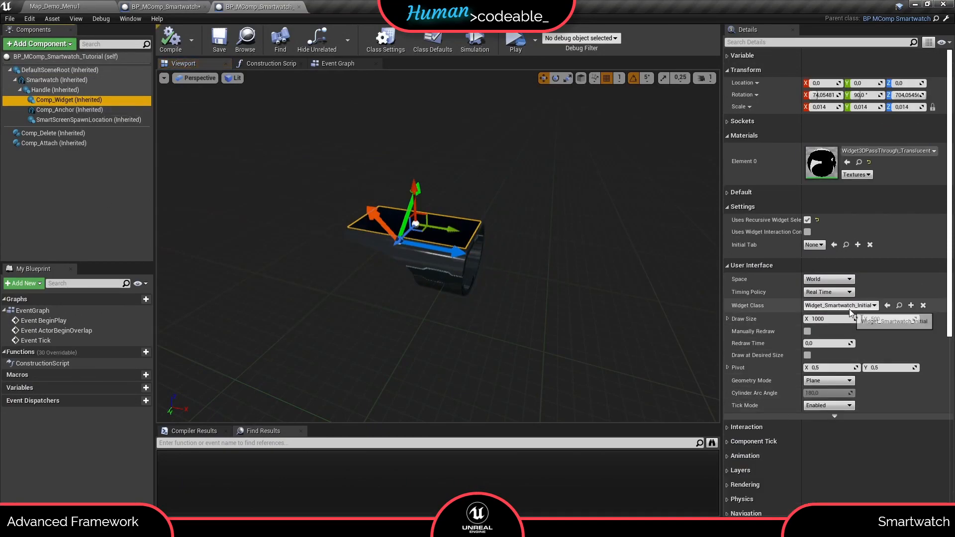
{"action": "left_click", "coordinate": [814, 245]}
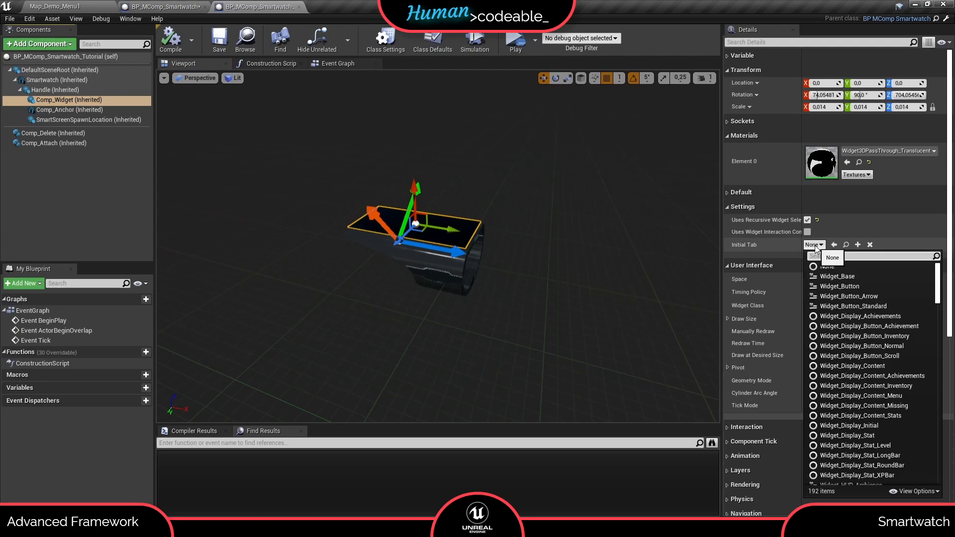
{"action": "type", "text": "smar"}
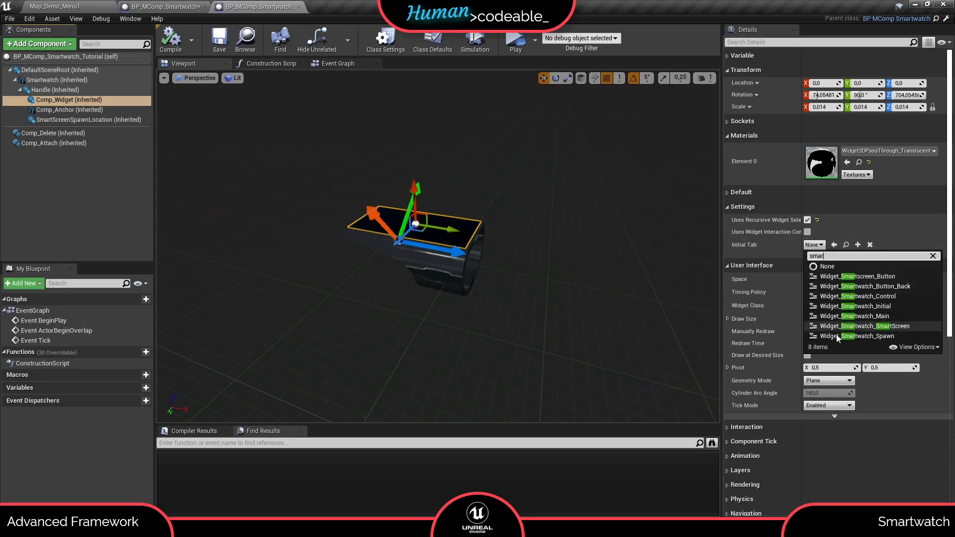
{"action": "left_click", "coordinate": [854, 317]}
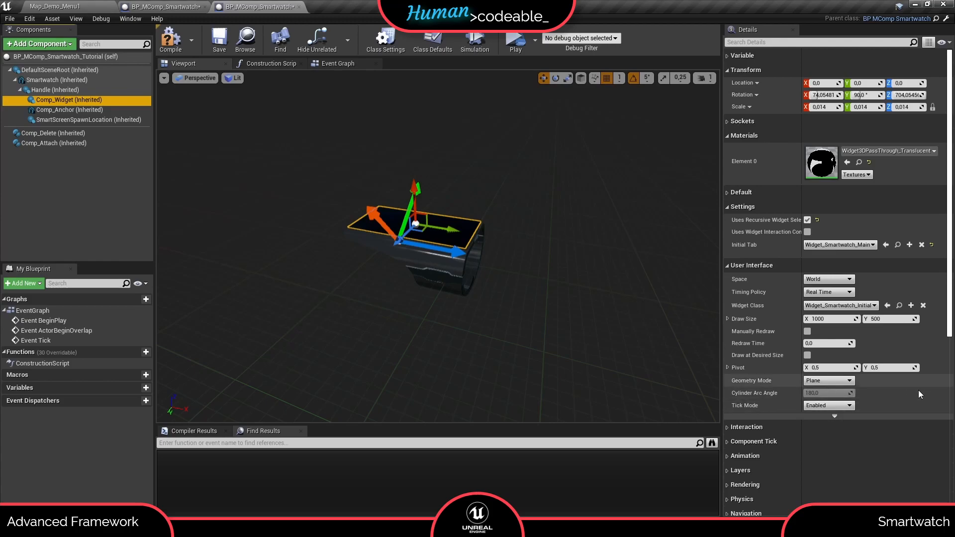
{"action": "scroll", "scroll_direction": "down", "scroll_amount": 3}
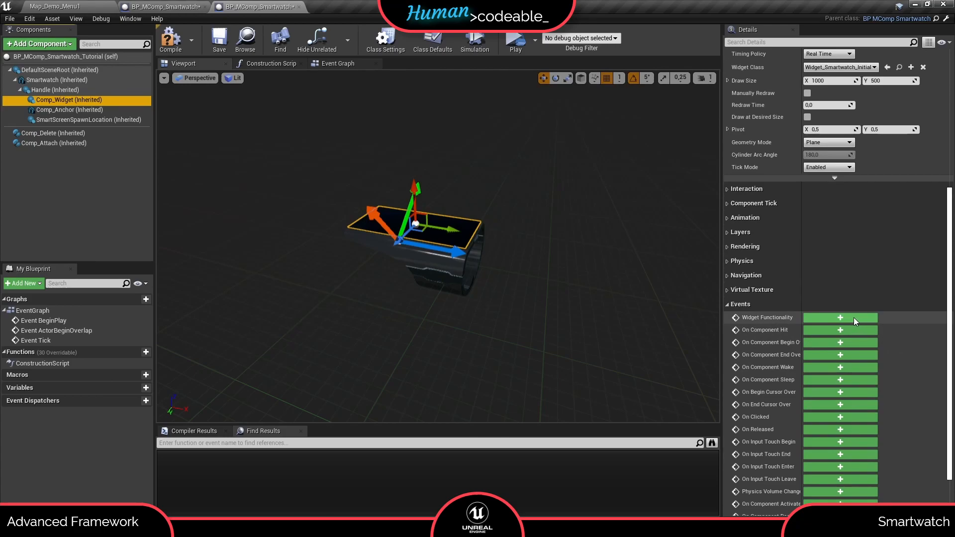
{"action": "mouse_move", "coordinate": [716, 316]}
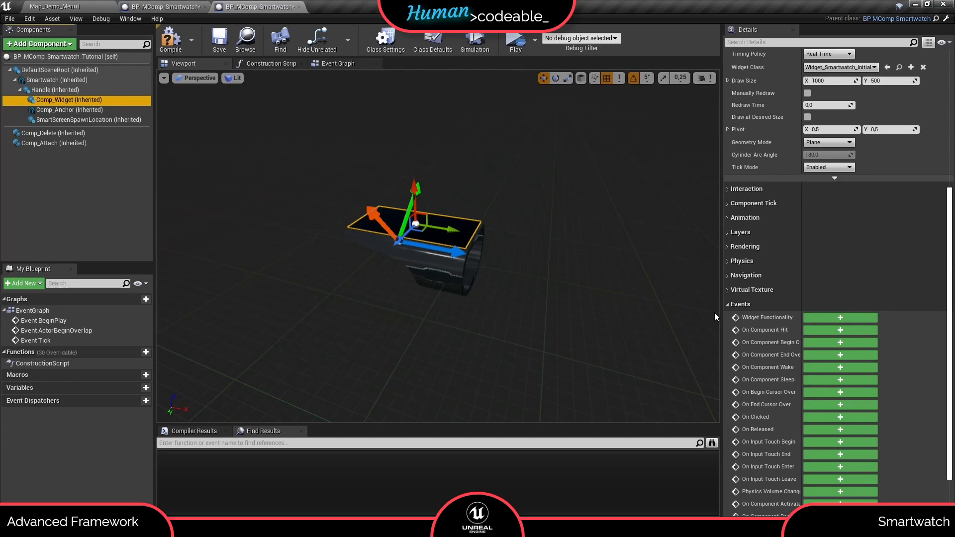
{"action": "left_click", "coordinate": [840, 317]}
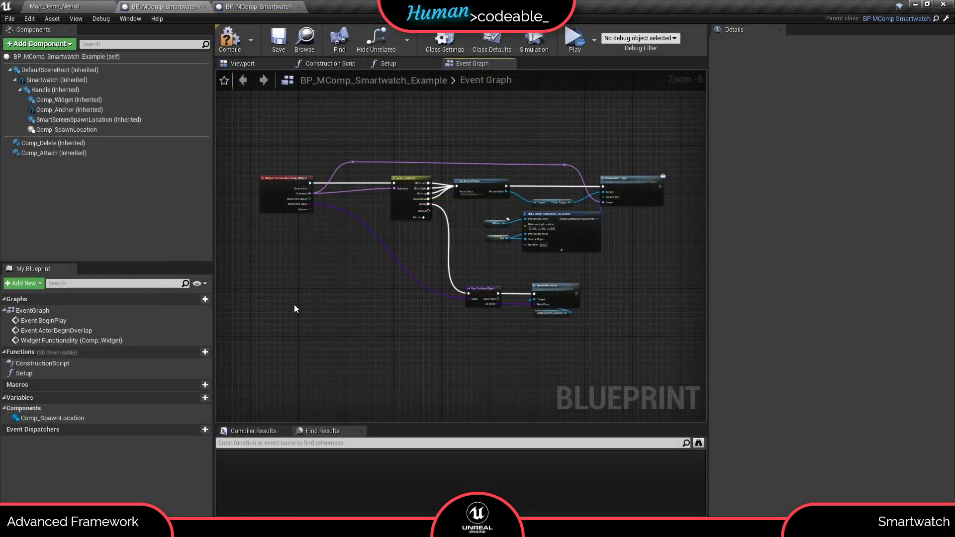
Select the Switch on Name, Get Actor Of Class and Spawn New Actor nodes in the example graph
{"action": "left_click_drag", "start_coordinate": [295, 308], "coordinate": [656, 359]}
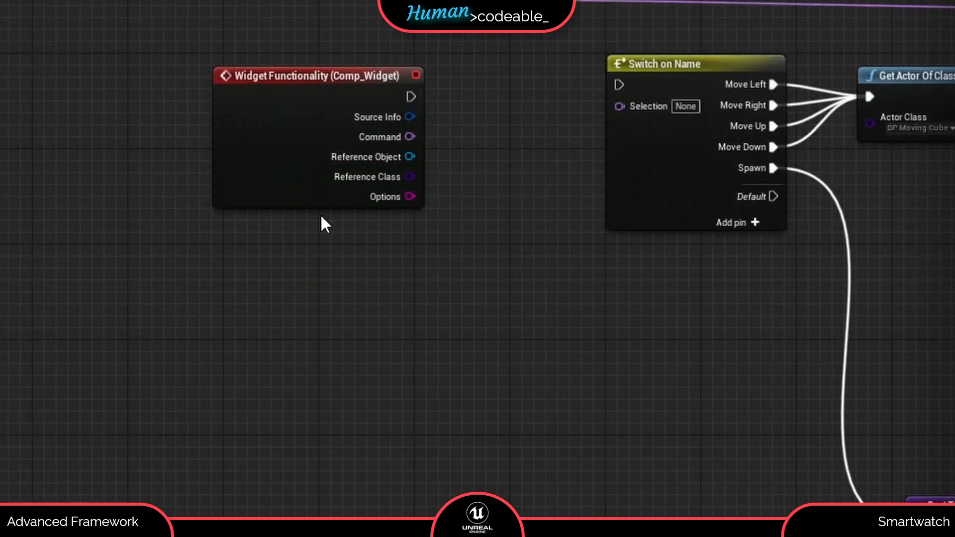
{"action": "mouse_move", "coordinate": [426, 268]}
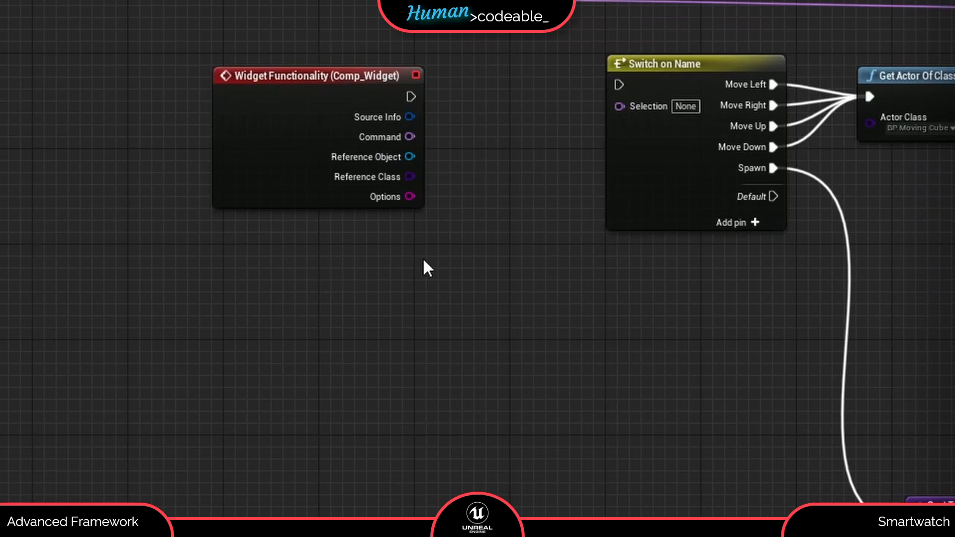
{"action": "mouse_move", "coordinate": [434, 143]}
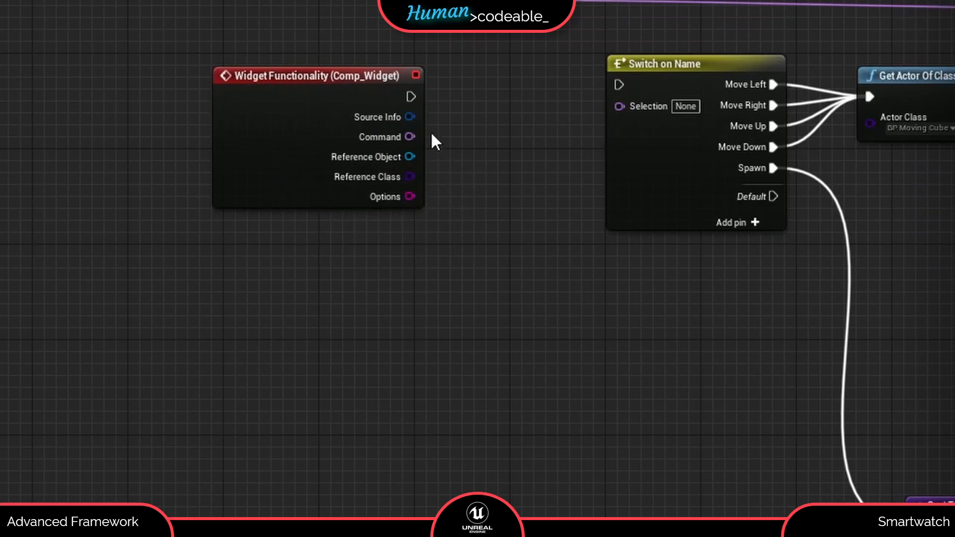
{"action": "mouse_move", "coordinate": [410, 137]}
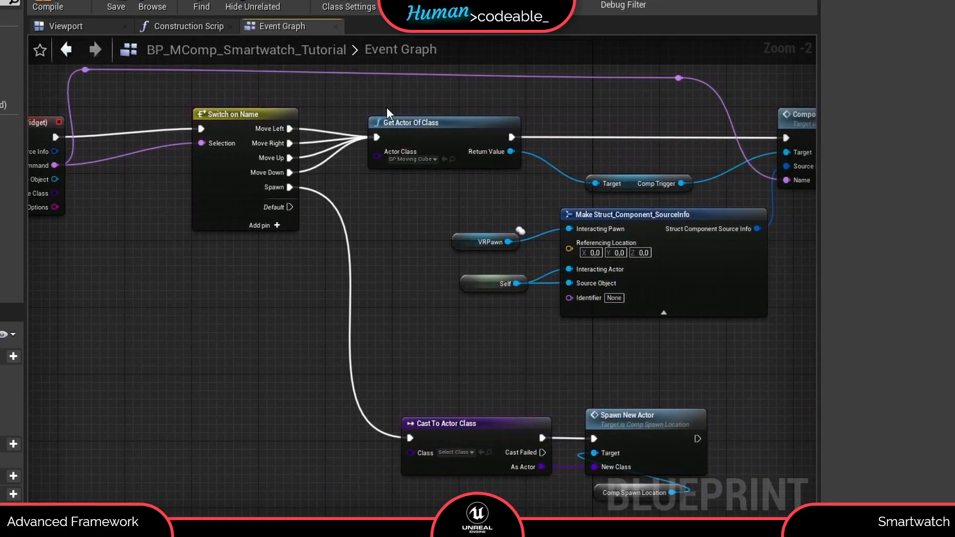
{"action": "mouse_move", "coordinate": [383, 117]}
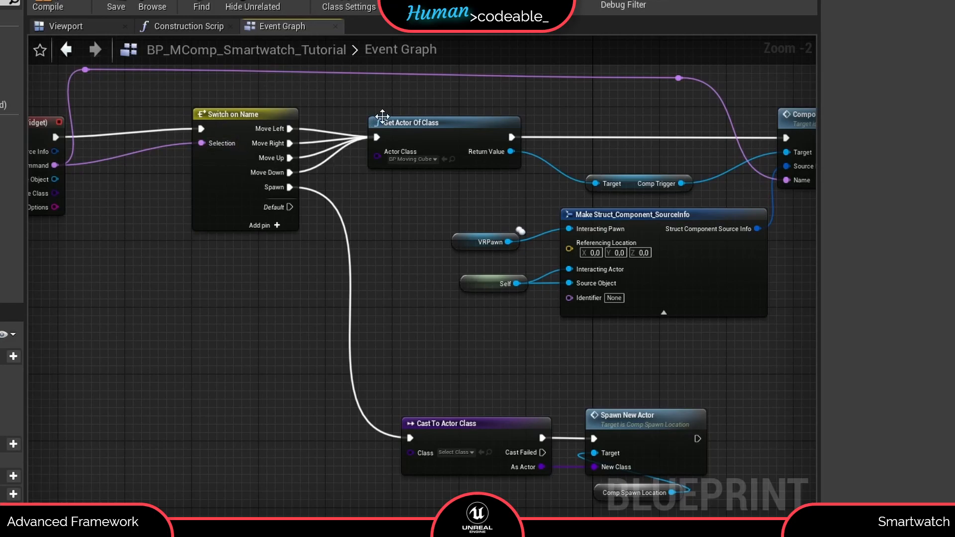
{"action": "mouse_move", "coordinate": [394, 243]}
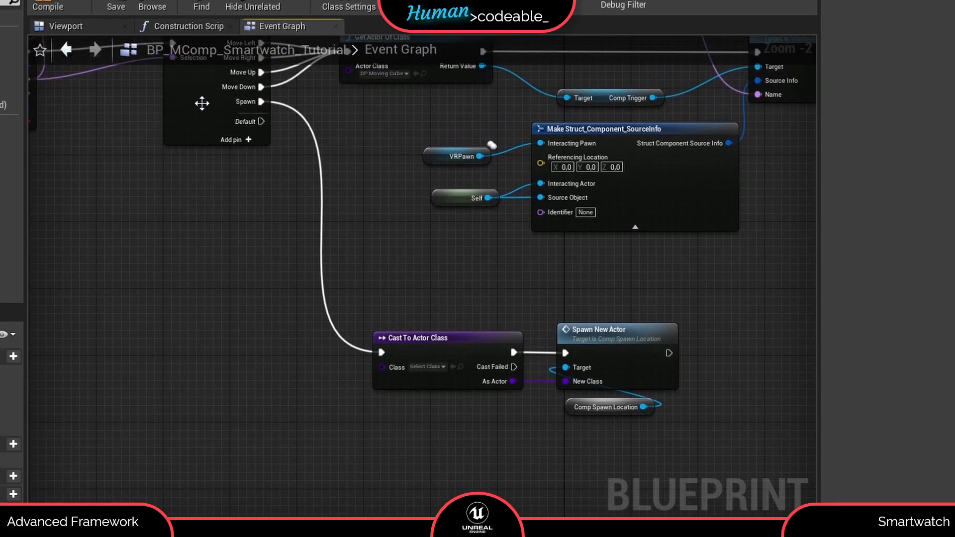
{"action": "mouse_move", "coordinate": [423, 330]}
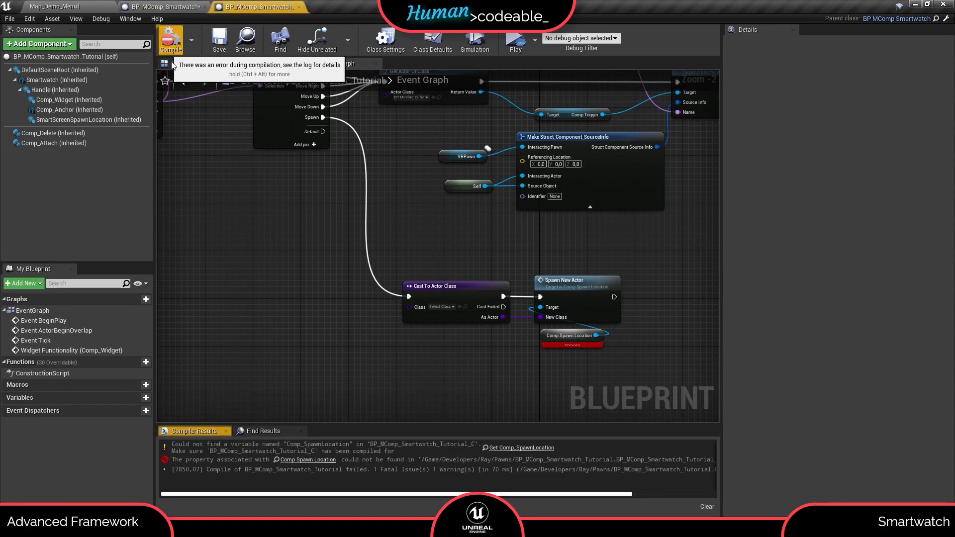
Add a Scene component named Comp_SpawnLocation and wire it to Spawn New Actor's Target pin
{"action": "left_click", "coordinate": [39, 44]}
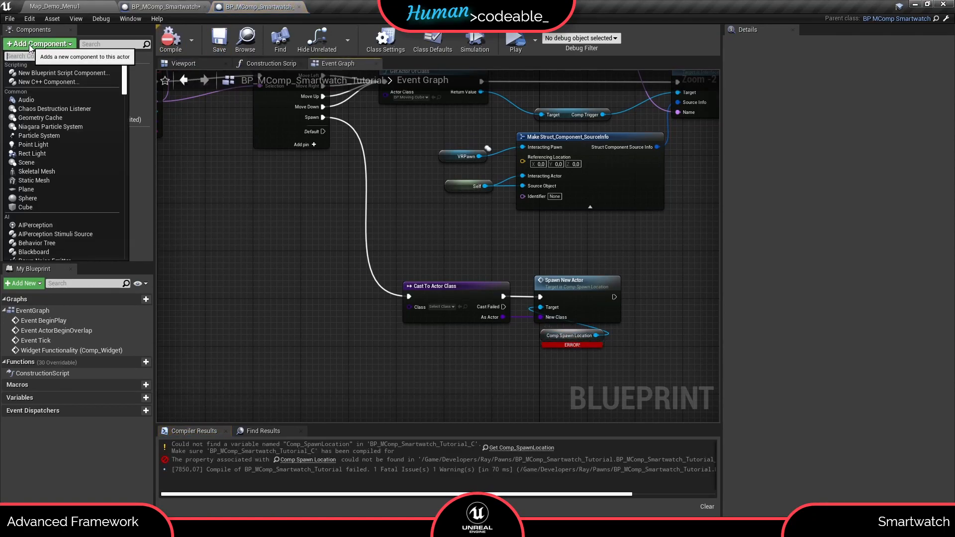
{"action": "left_click", "coordinate": [59, 129]}
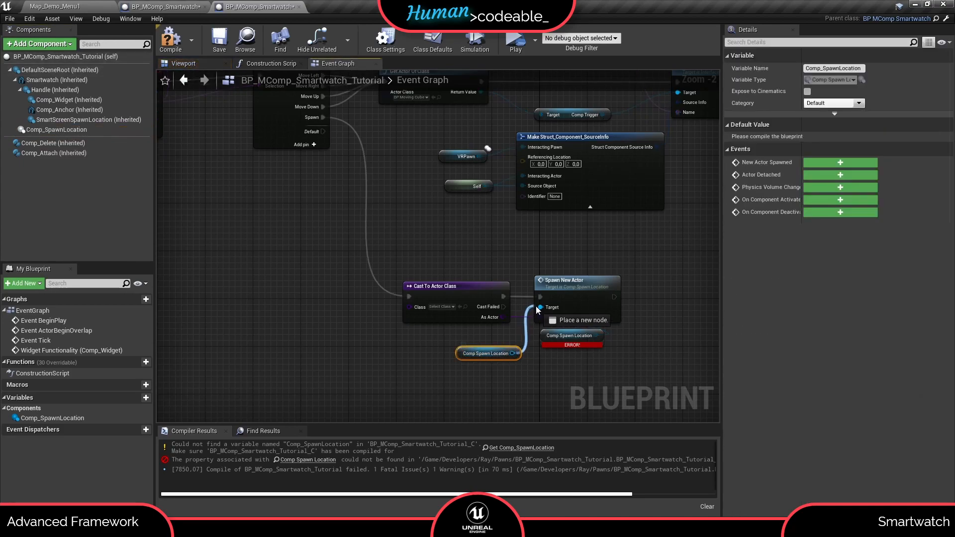
{"action": "left_click", "coordinate": [219, 38]}
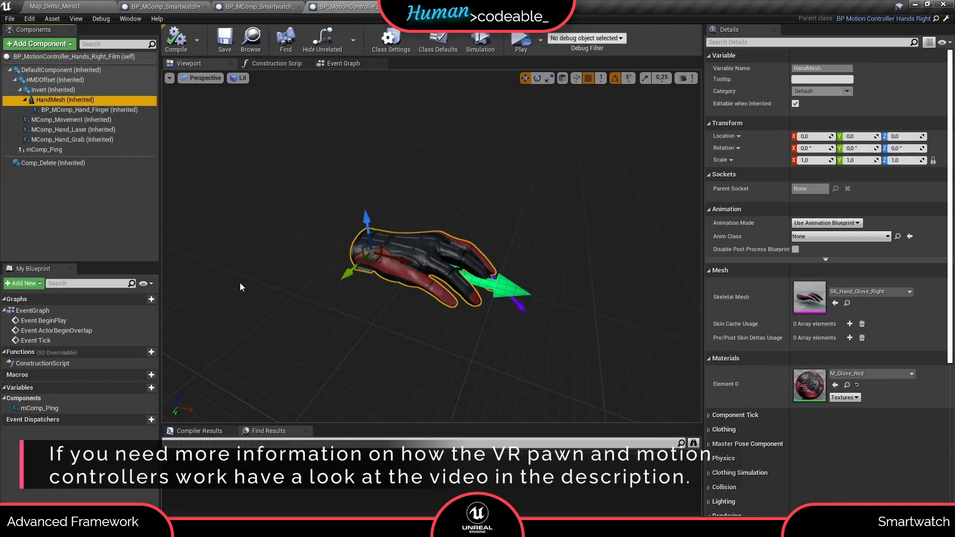
{"action": "mouse_move", "coordinate": [316, 155]}
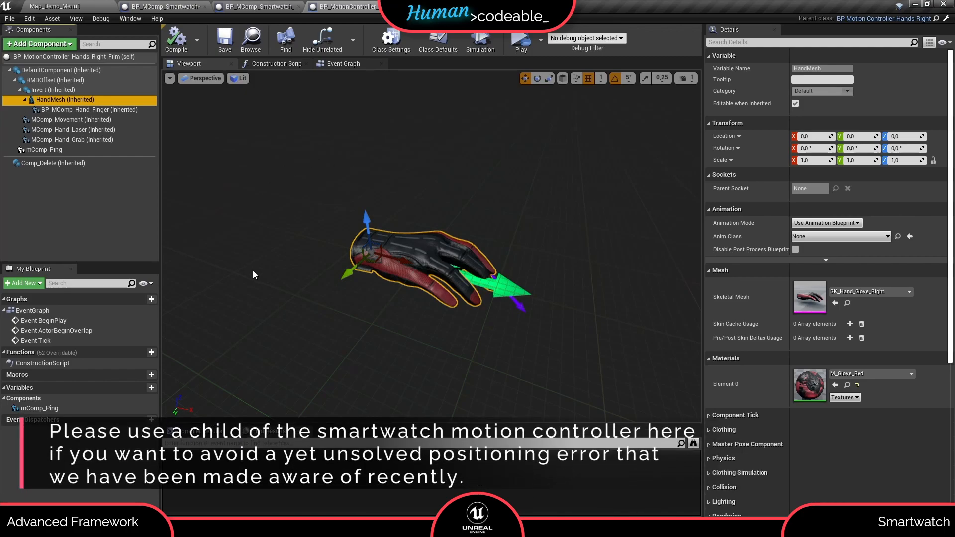
{"action": "mouse_move", "coordinate": [247, 201]}
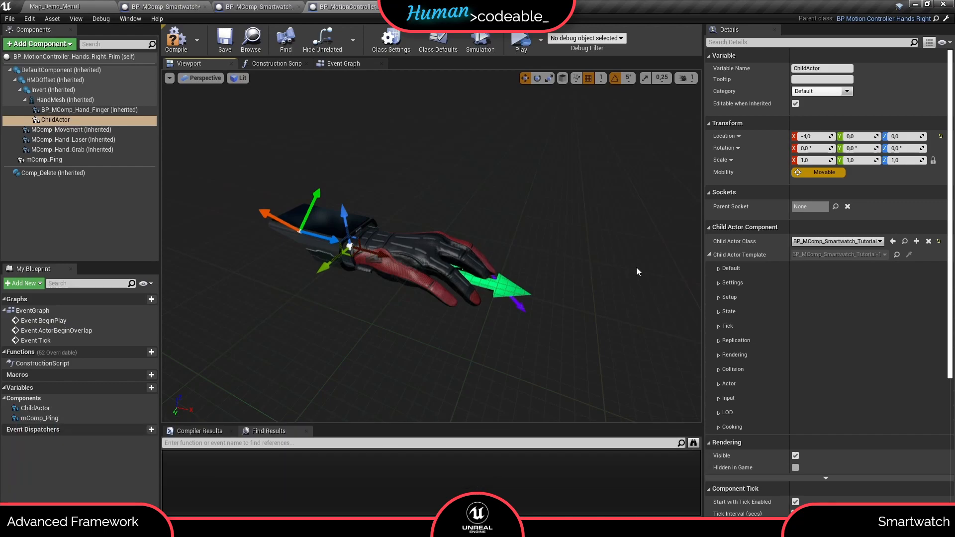
{"action": "mouse_move", "coordinate": [641, 277]}
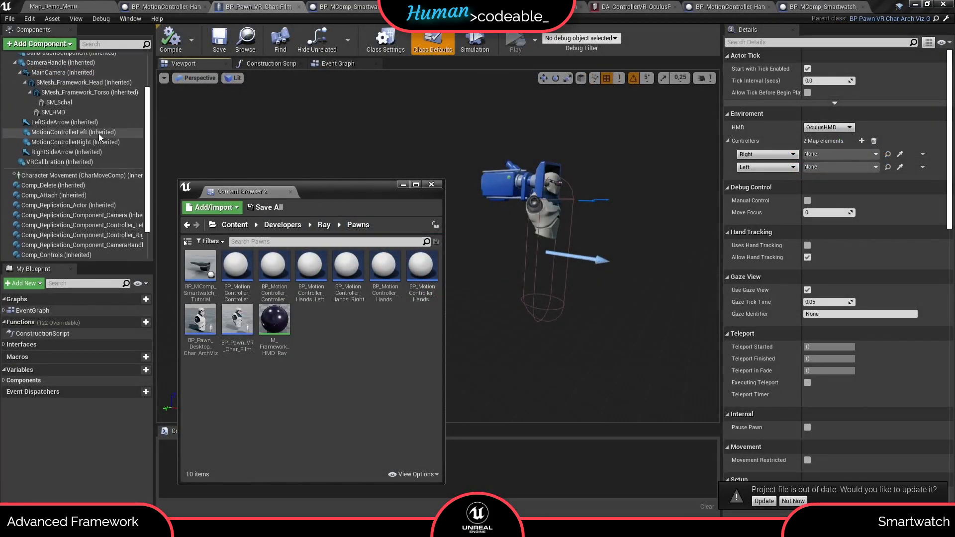
Show the VR pawn's Comp_Controls settings and pick the left-hand motion controller asset
{"action": "left_click", "coordinate": [50, 213]}
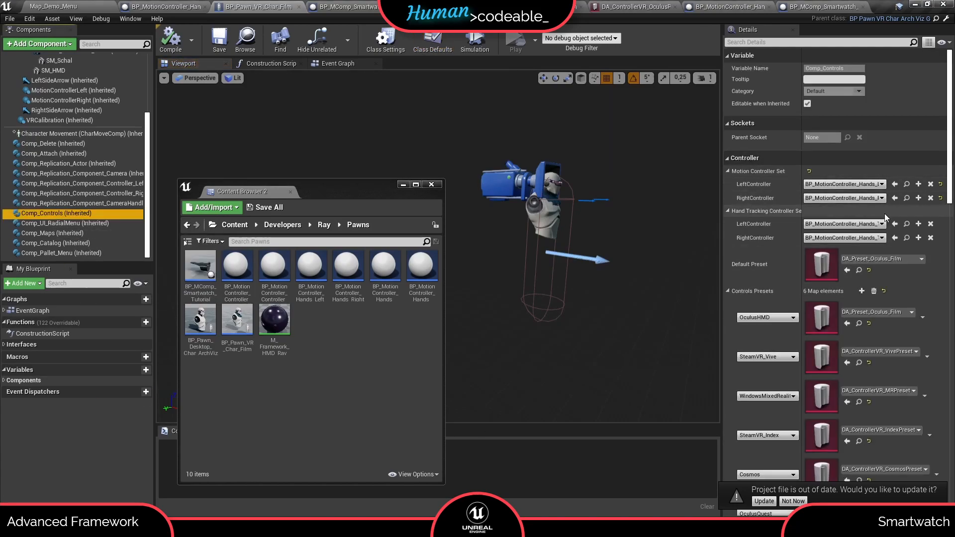
{"action": "mouse_move", "coordinate": [327, 324]}
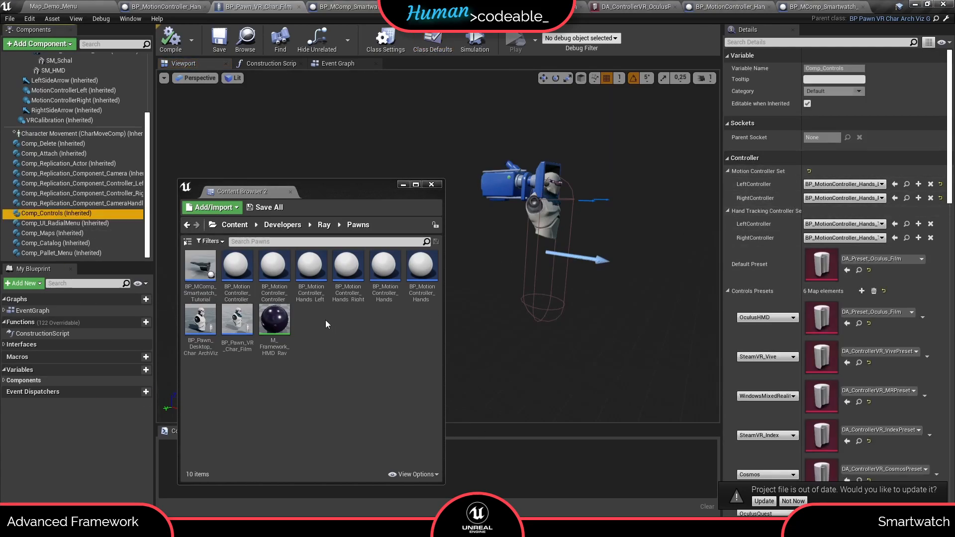
{"action": "left_click", "coordinate": [311, 265]}
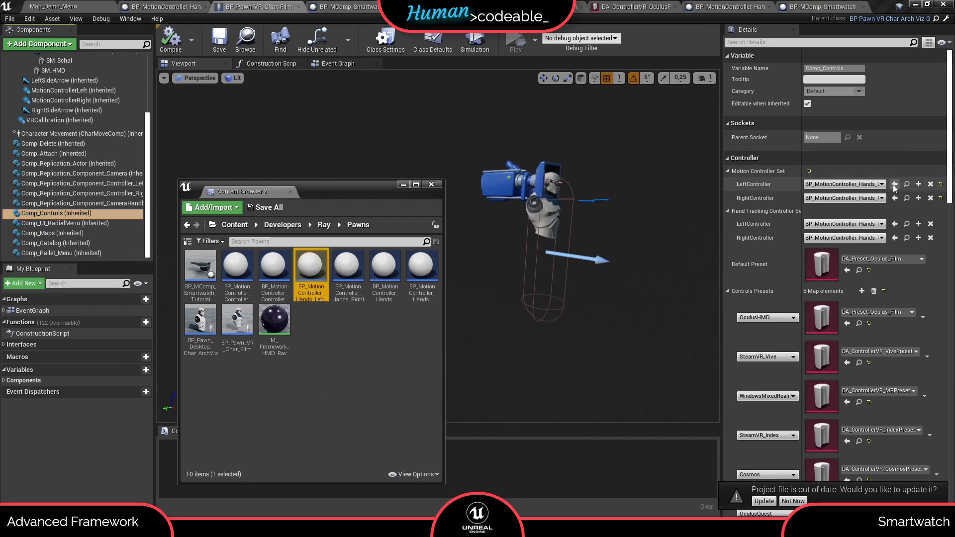
{"action": "mouse_move", "coordinate": [348, 268]}
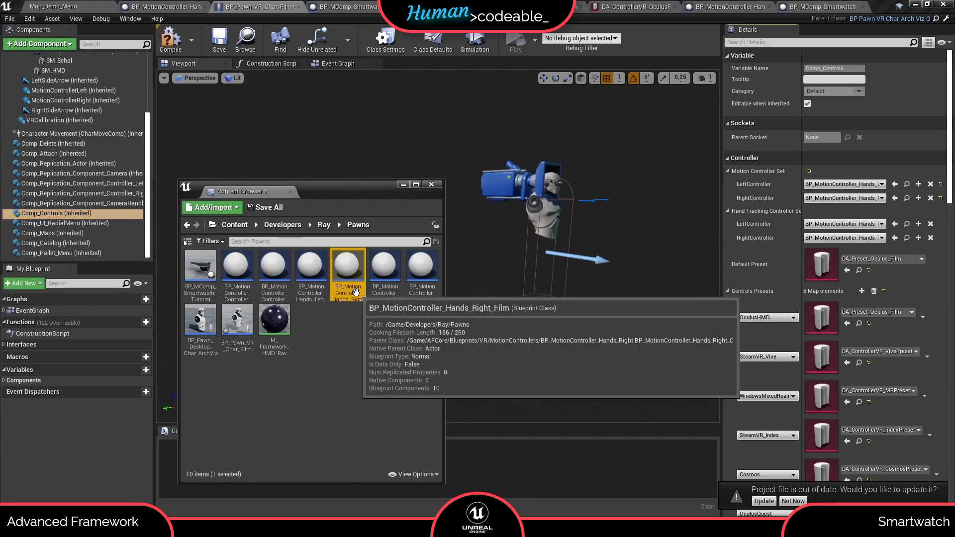